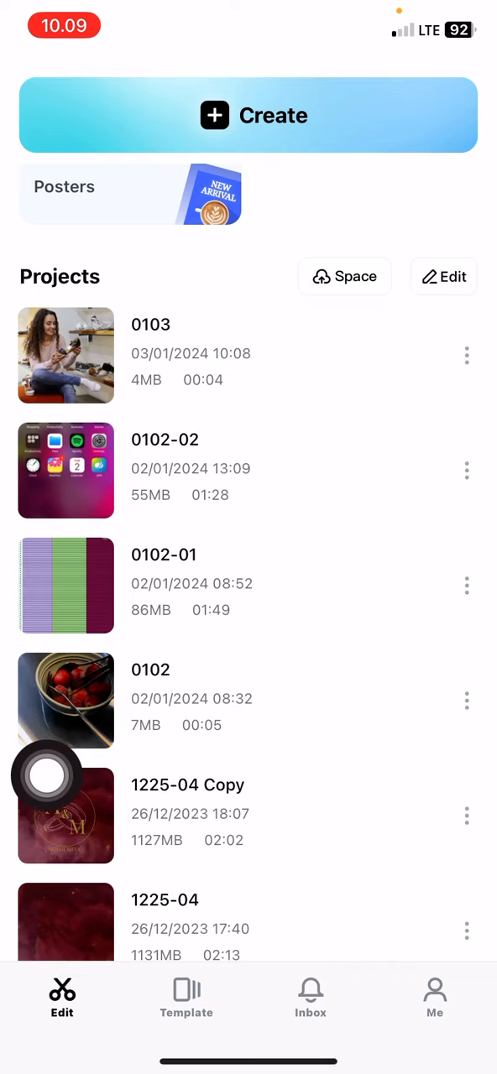
# Open the four-second 0103 shoe-store project in the editor.
pyautogui.click(65, 355)
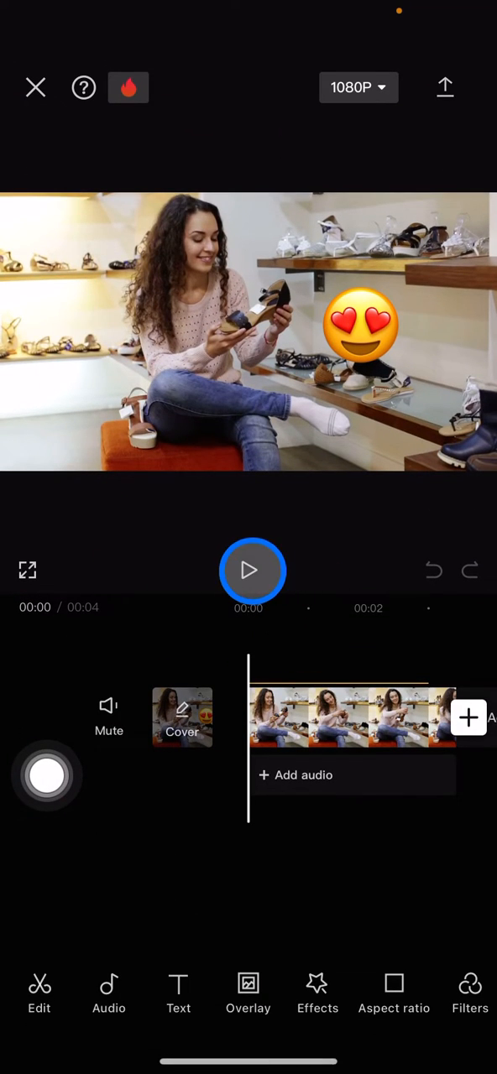
pyautogui.click(248, 570)
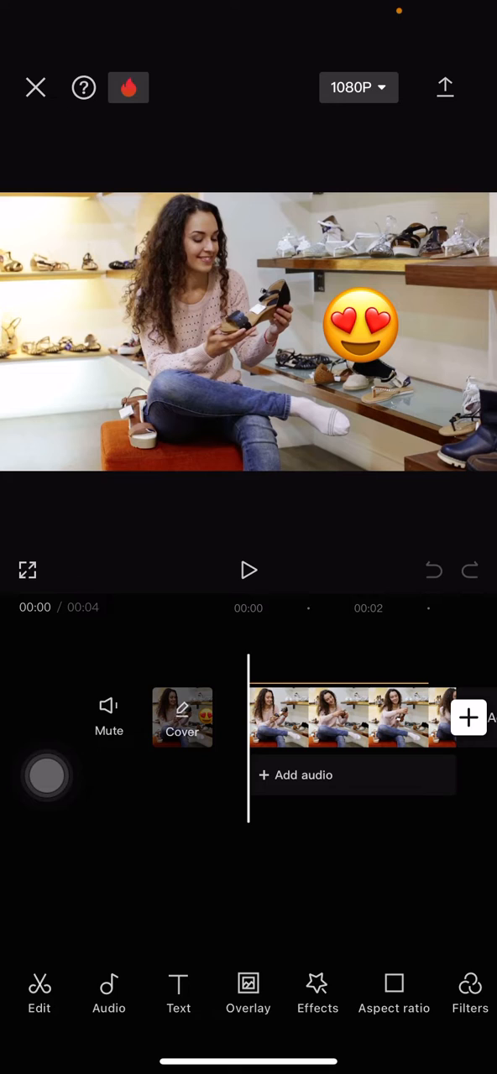
pyautogui.click(309, 718)
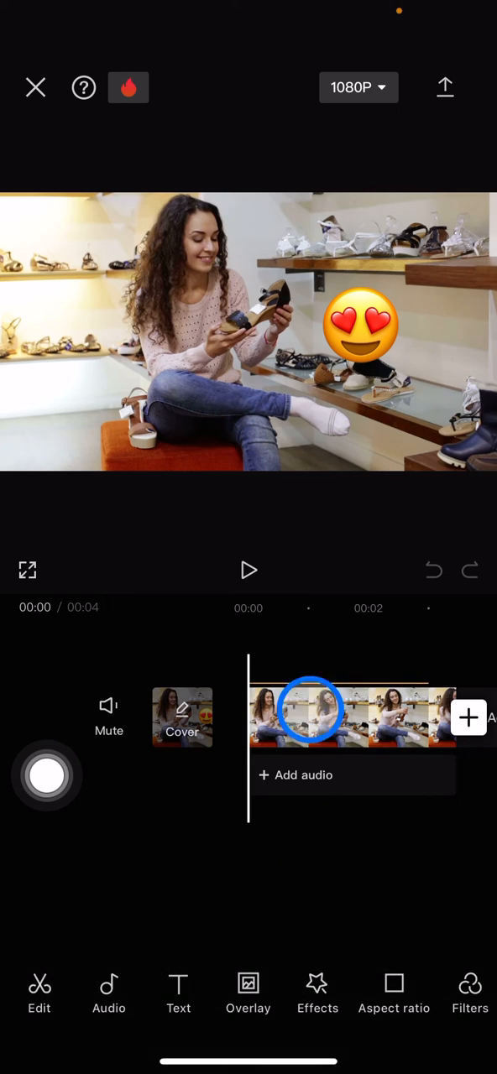
pyautogui.click(469, 994)
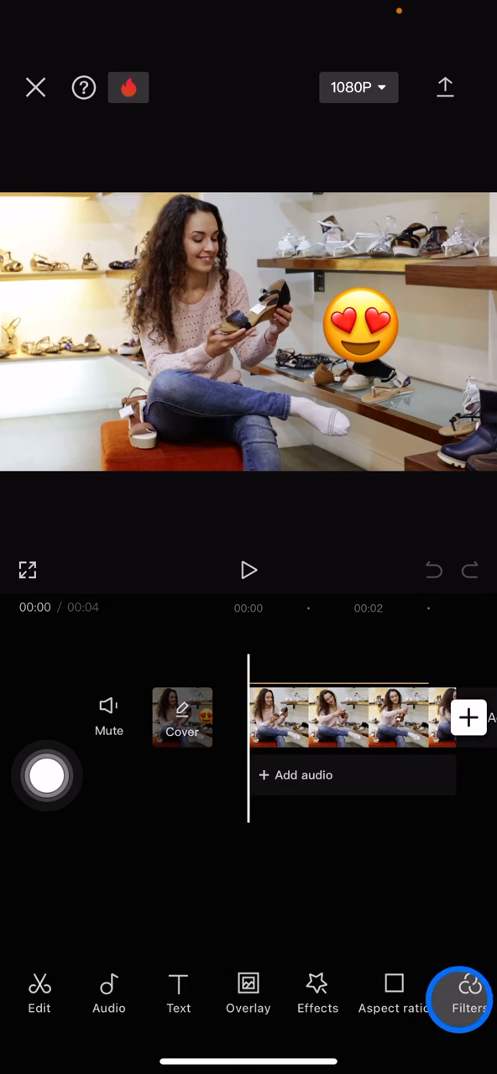
pyautogui.click(177, 994)
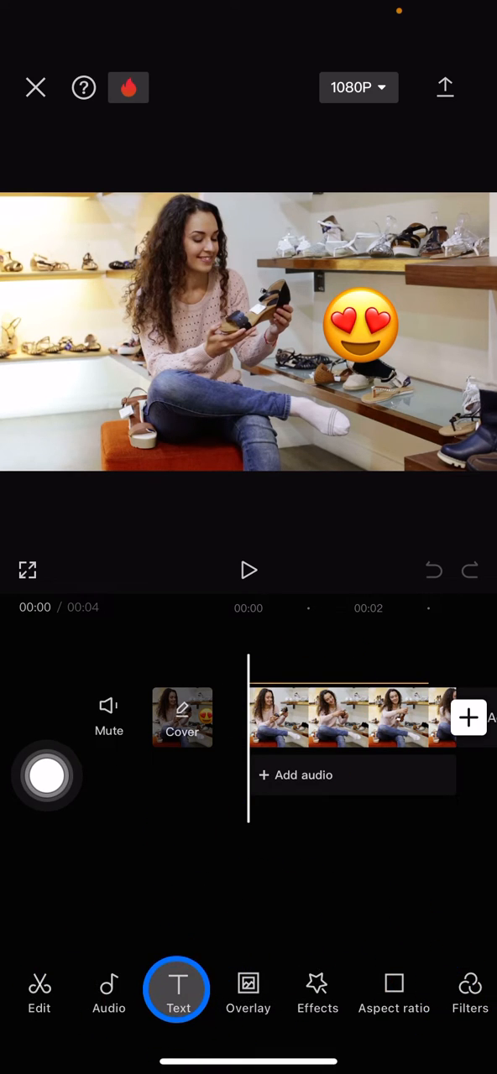
# Select the heart-eyes emoji sticker track under Text and delete it.
pyautogui.click(177, 990)
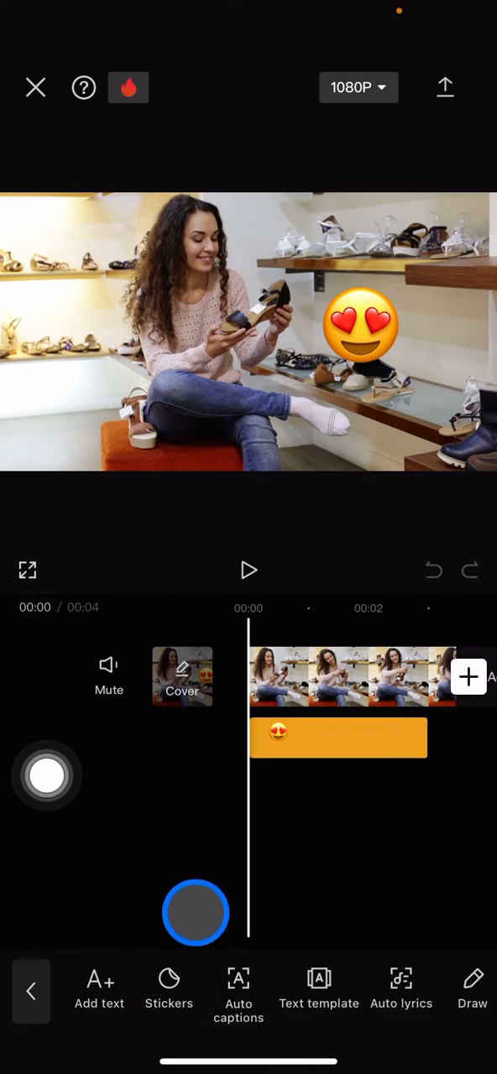
pyautogui.moveTo(196, 913); pyautogui.dragTo(457, 771)
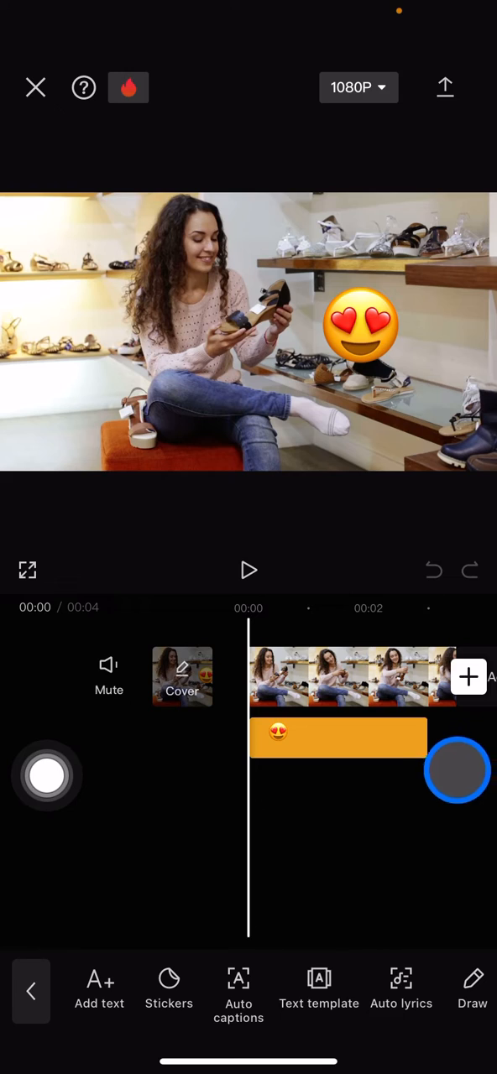
pyautogui.moveTo(458, 770); pyautogui.dragTo(426, 695)
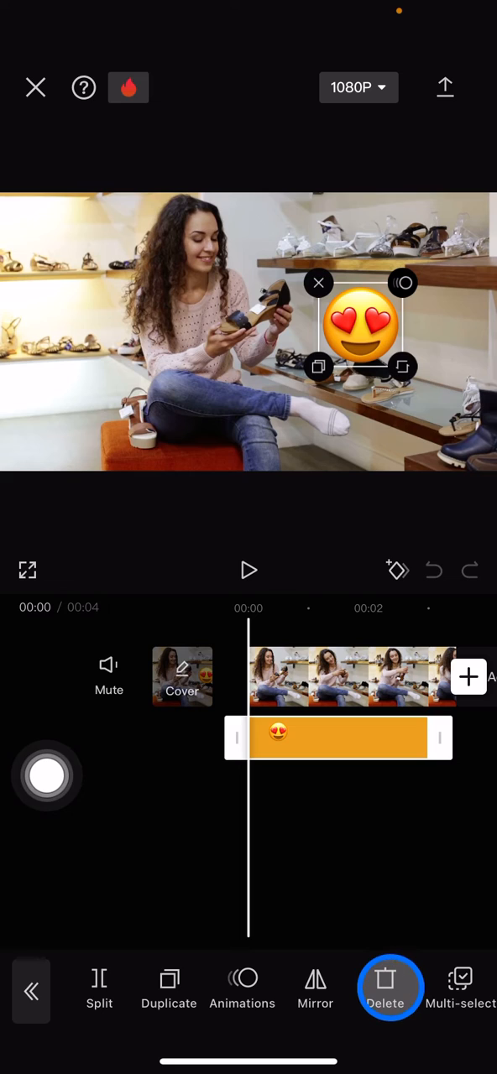
pyautogui.click(384, 990)
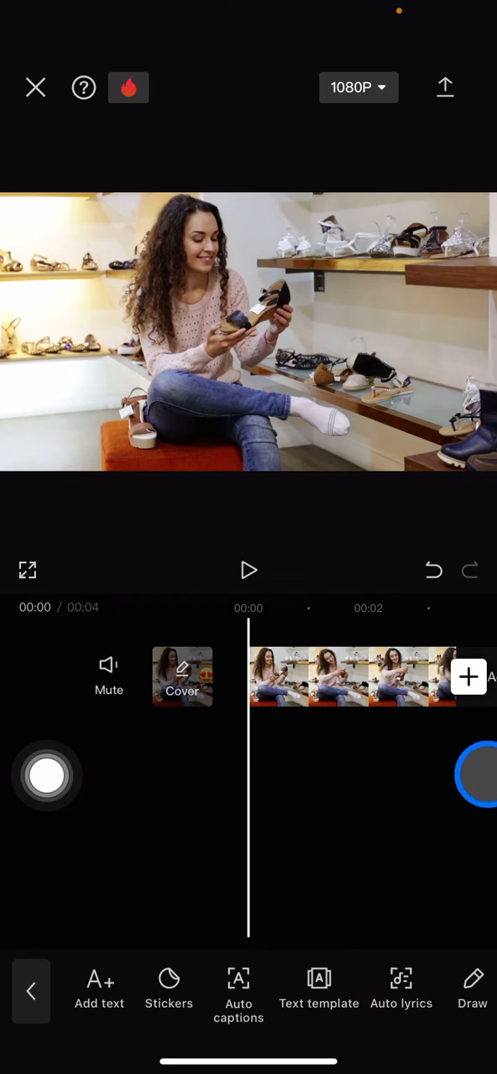